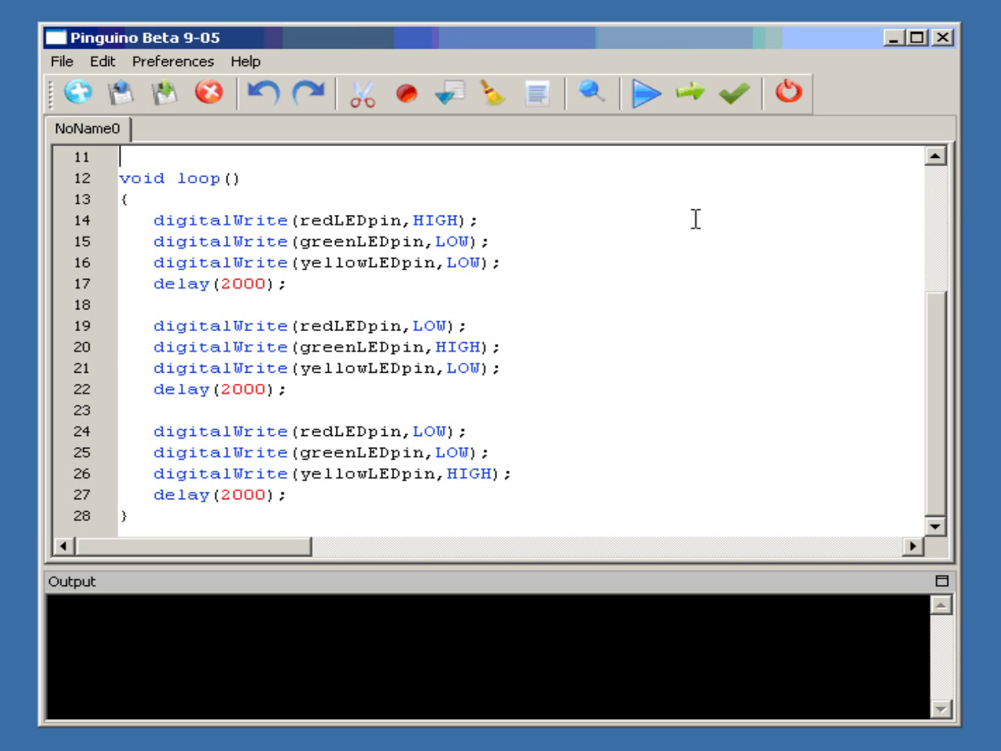
pyautogui.moveTo(946, 474)
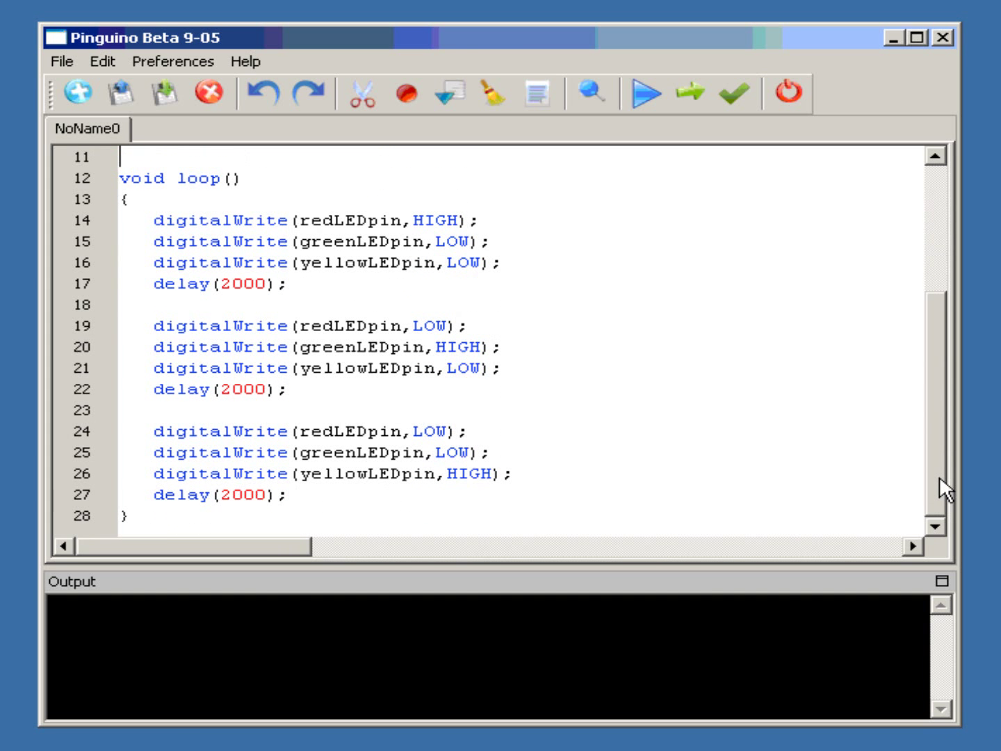
pyautogui.moveTo(934, 355)
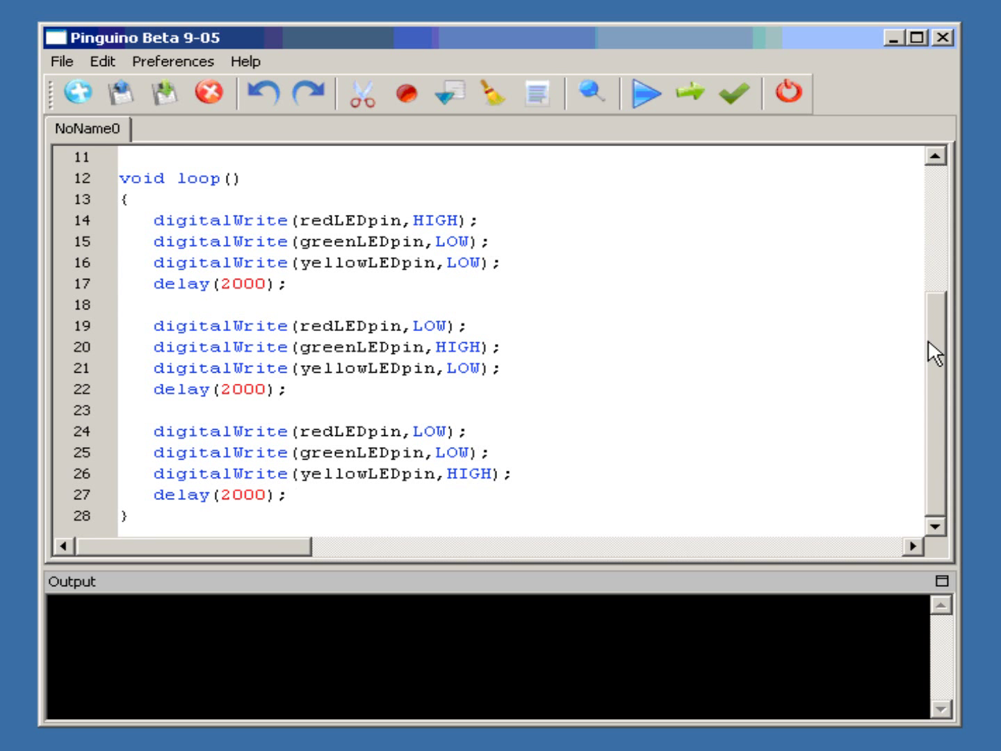
pyautogui.moveTo(653, 145)
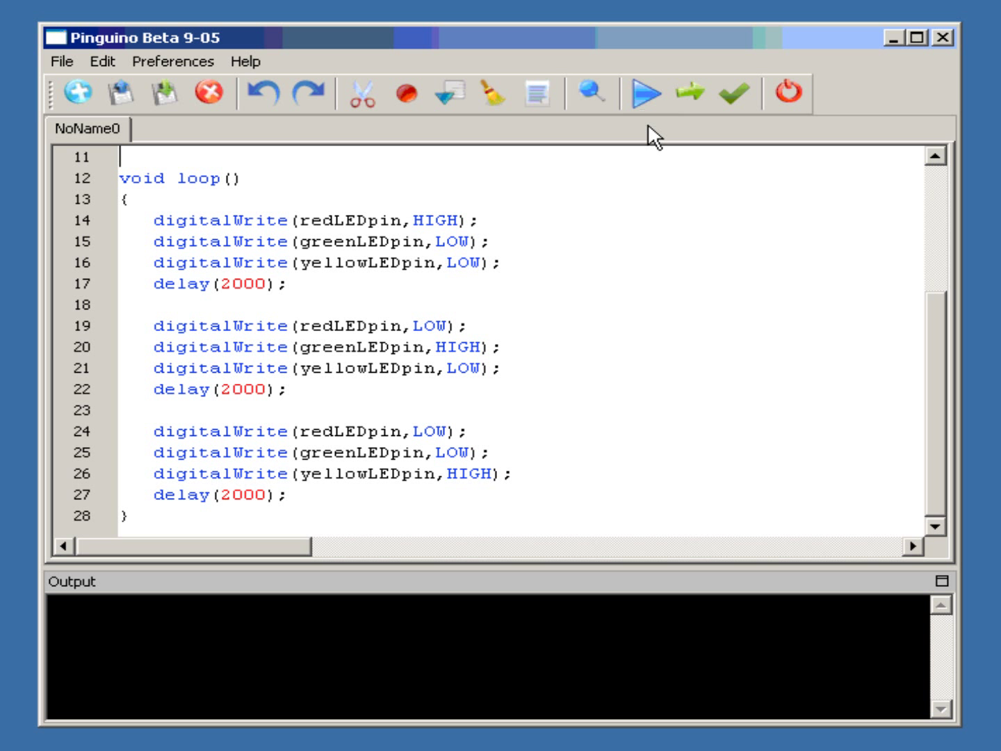
pyautogui.moveTo(654, 139)
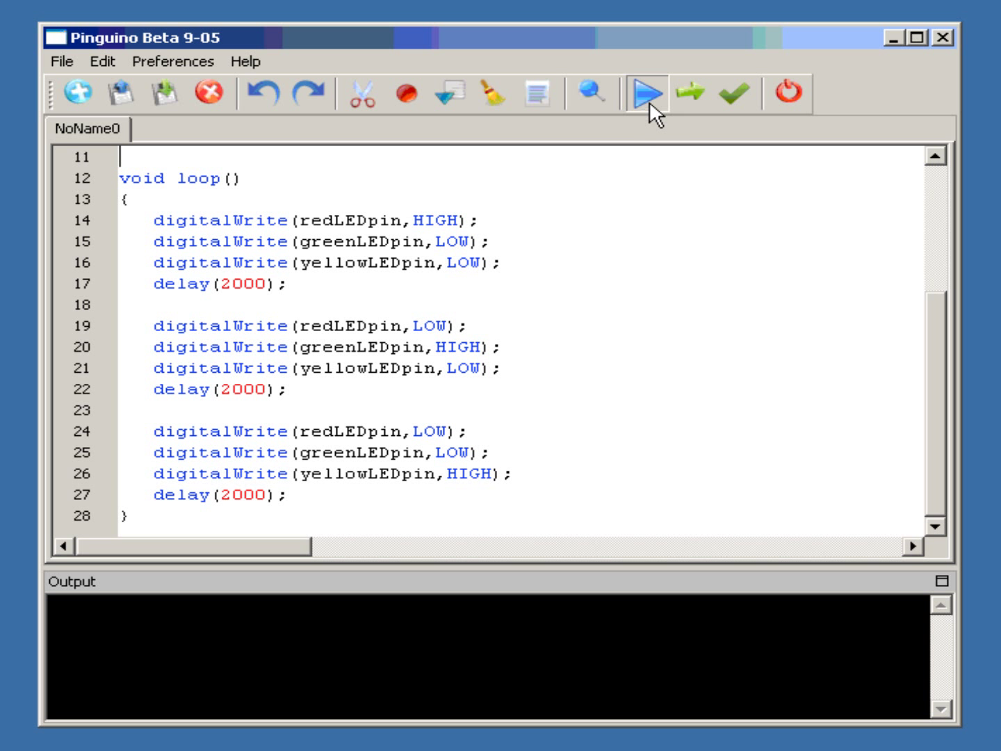
# Compile the traffic-light sketch, reporting 3268 / 24575 bytes (13% used)
pyautogui.click(646, 95)
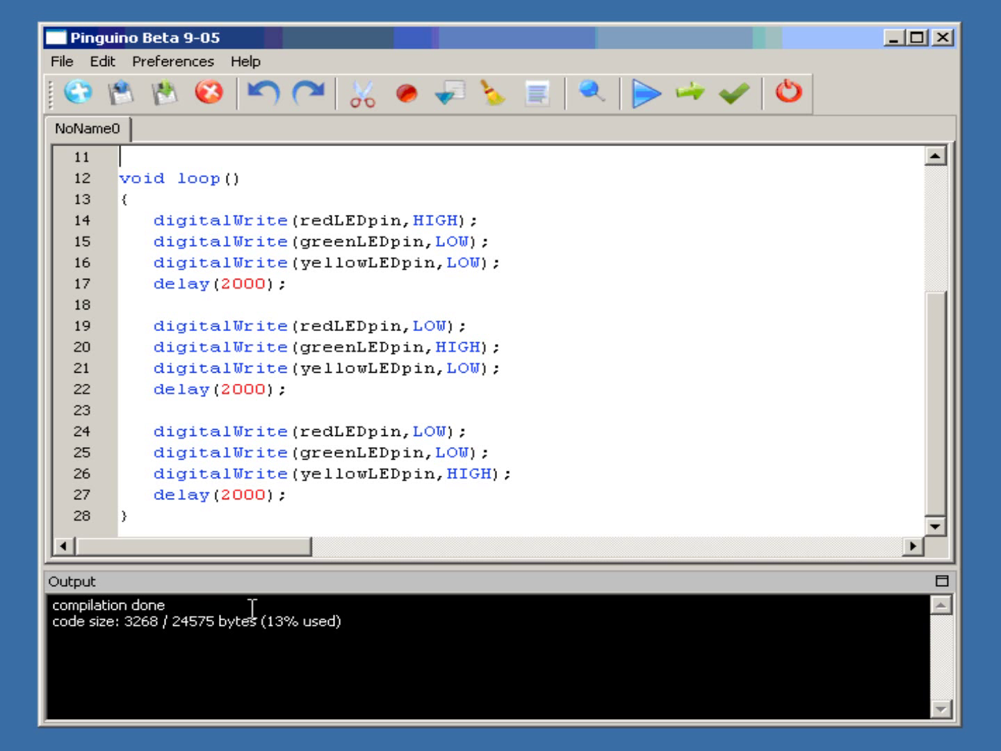
pyautogui.moveTo(349, 618)
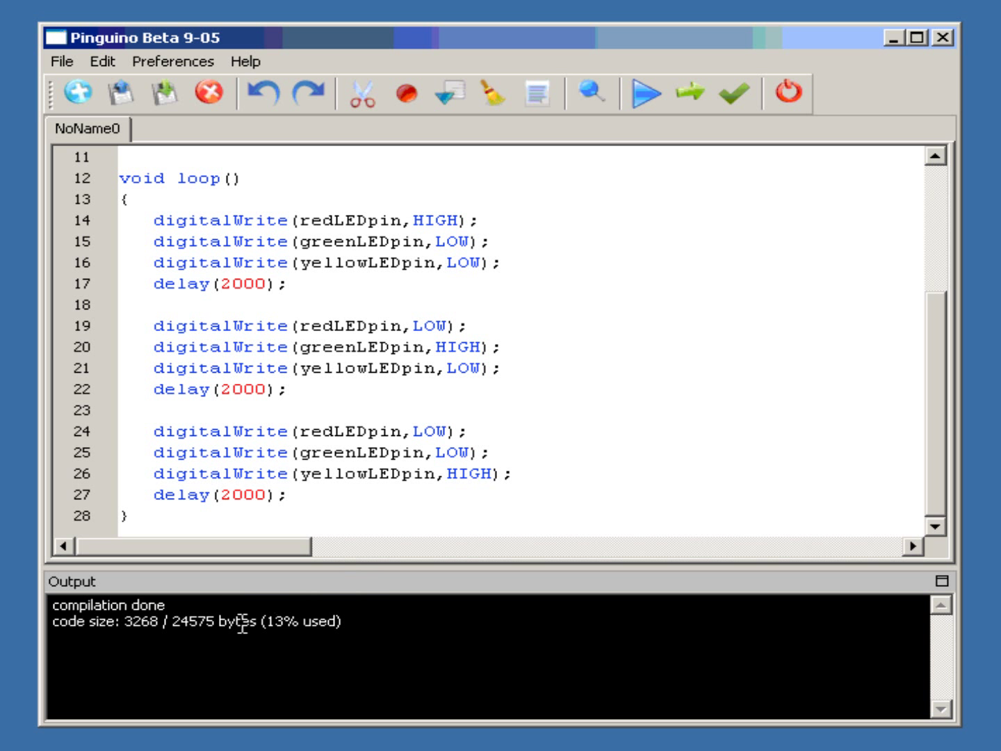
pyautogui.moveTo(624, 365)
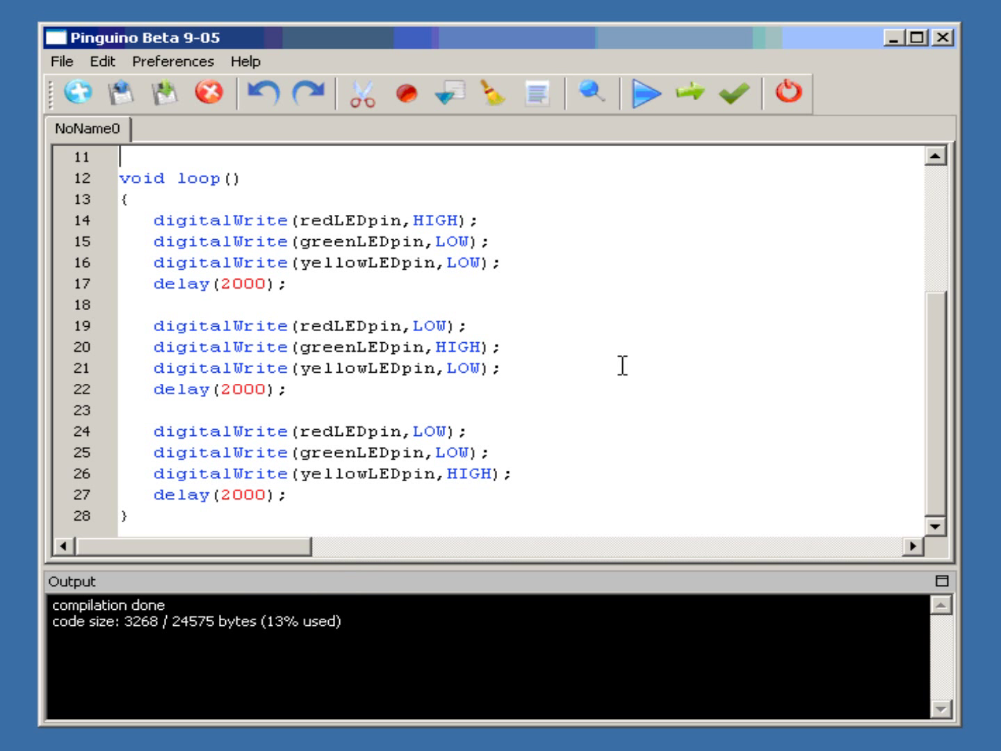
pyautogui.moveTo(397, 243)
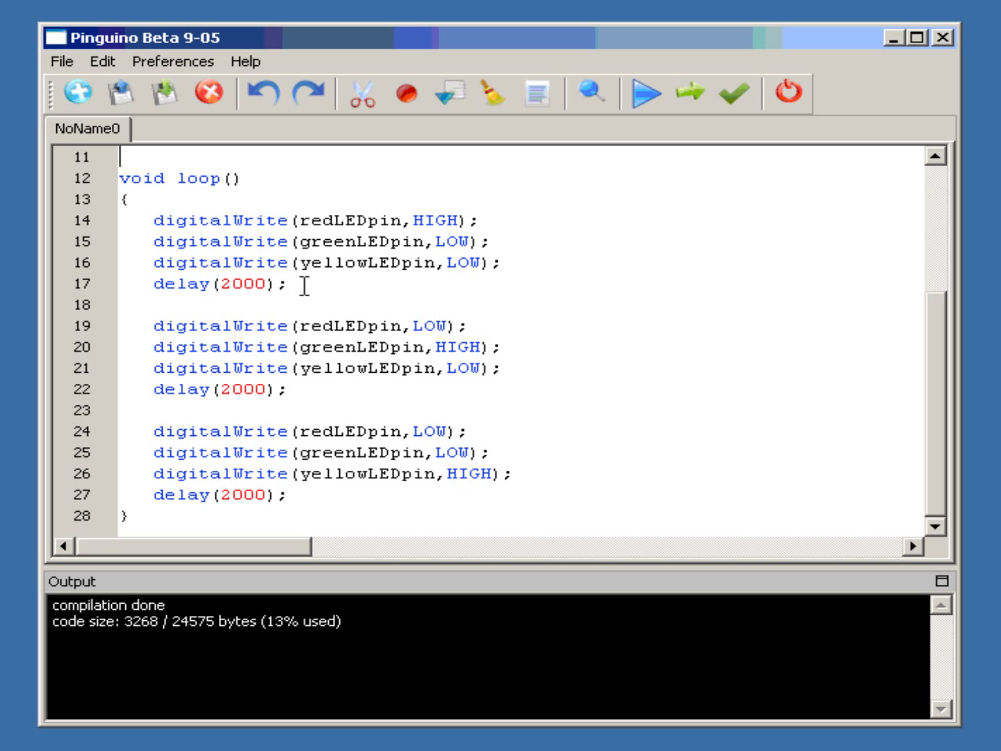
pyautogui.moveTo(604, 356)
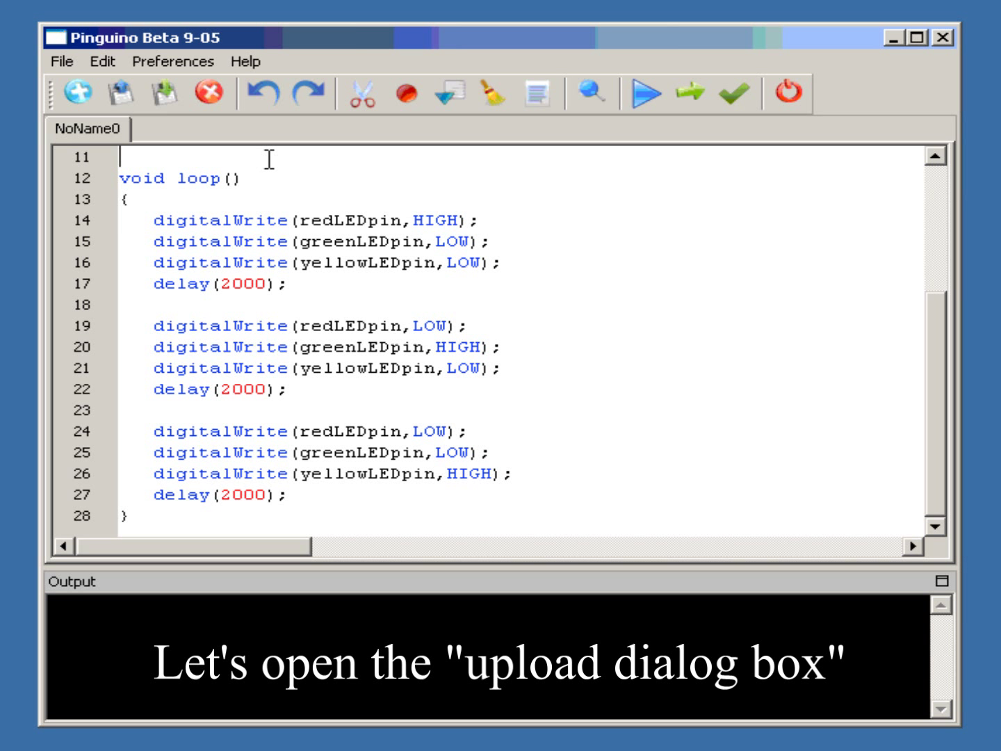
pyautogui.moveTo(628, 206)
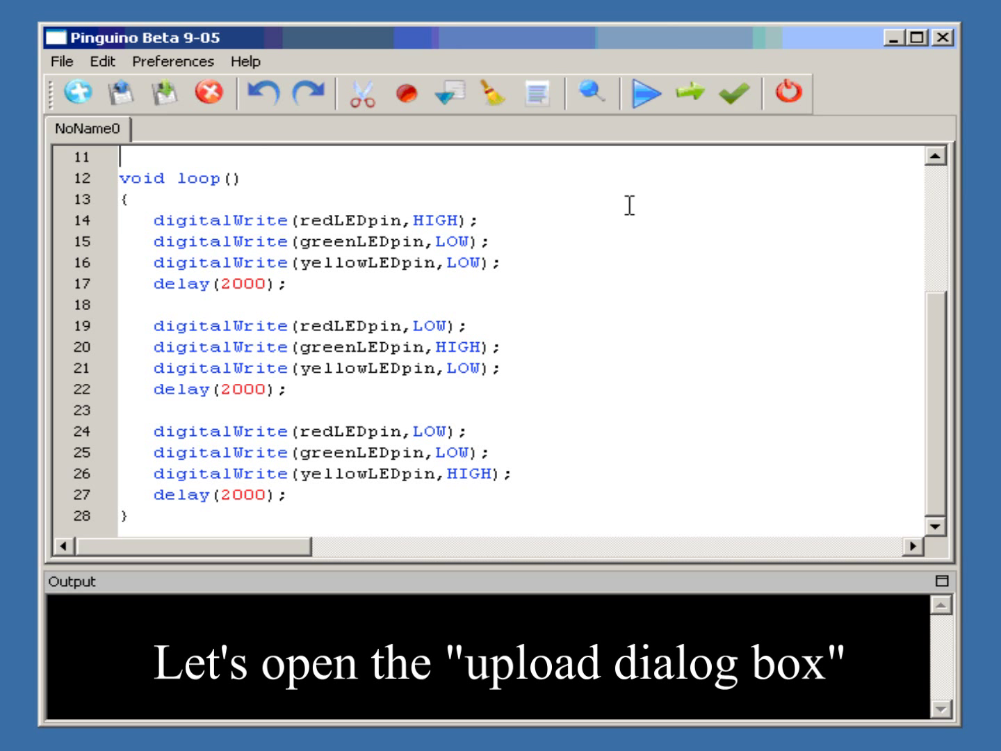
pyautogui.moveTo(686, 98)
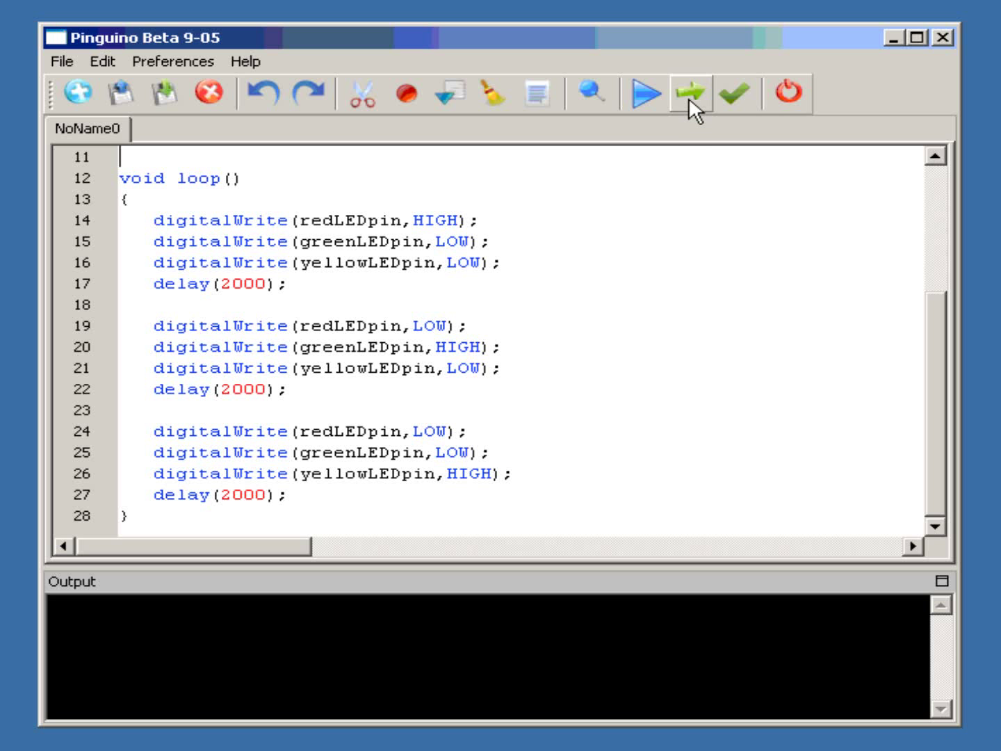
# Bring up Vasco Bootloader with NoName0.hex loaded, Microchip, vendor 04D8 and product FEAA
pyautogui.click(689, 94)
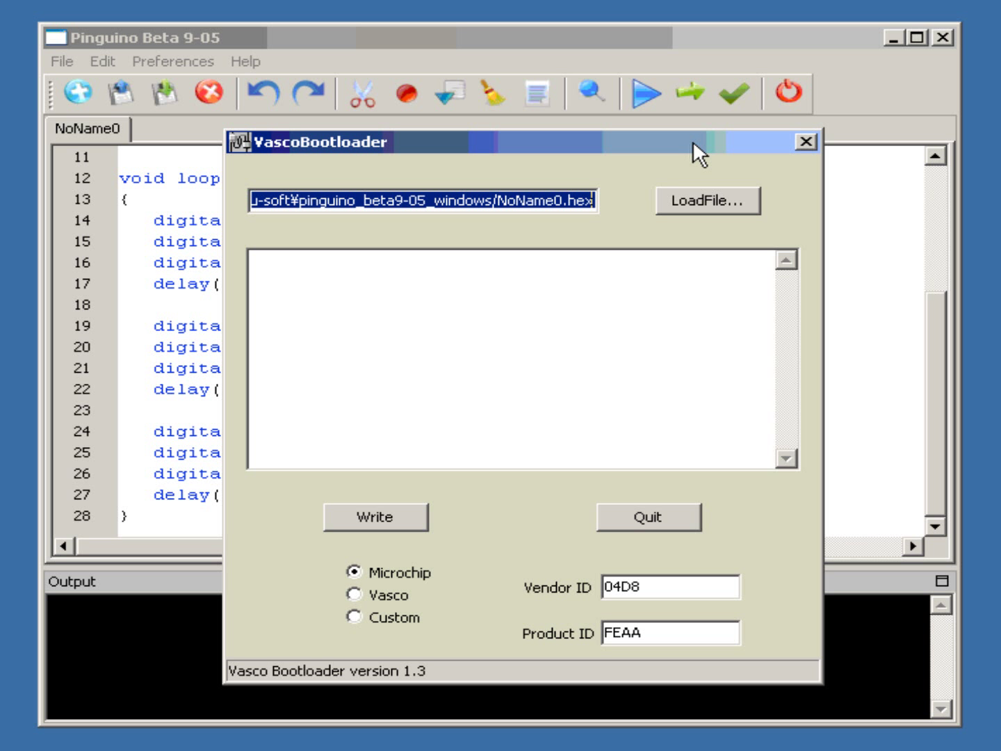
pyautogui.moveTo(353, 44)
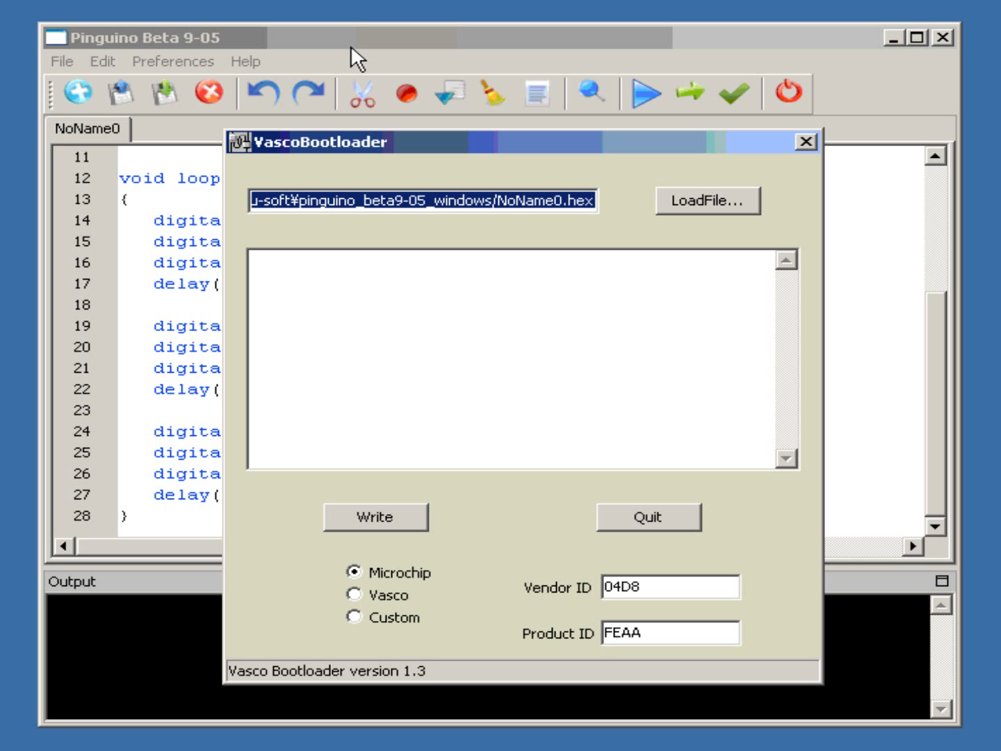
pyautogui.moveTo(450, 561)
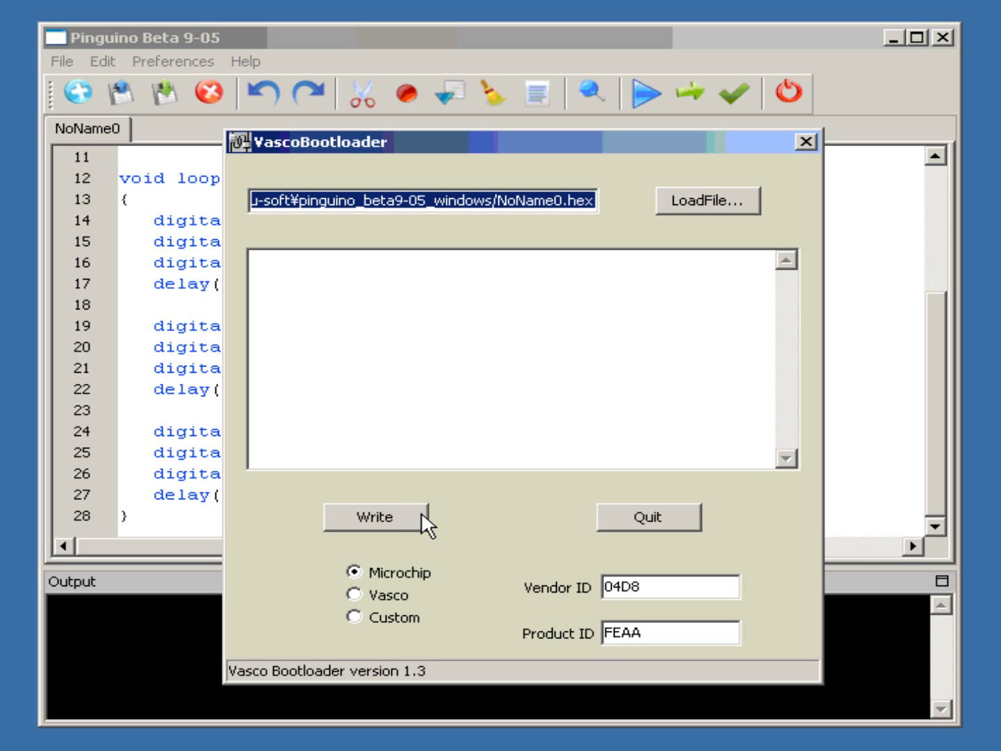
pyautogui.moveTo(468, 525)
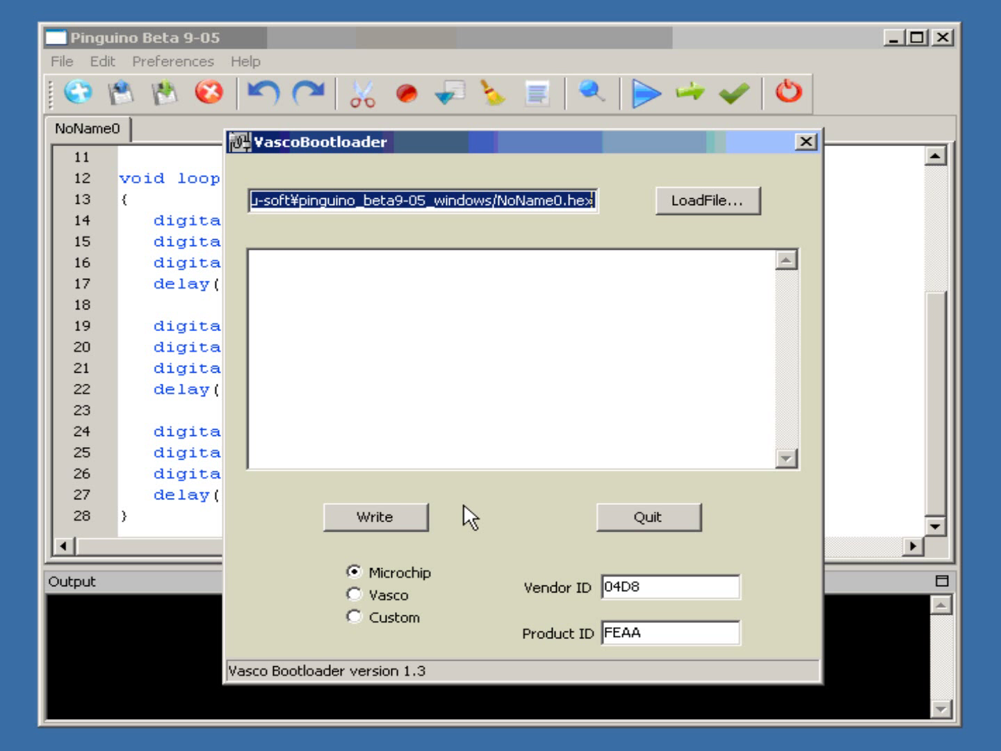
pyautogui.moveTo(429, 565)
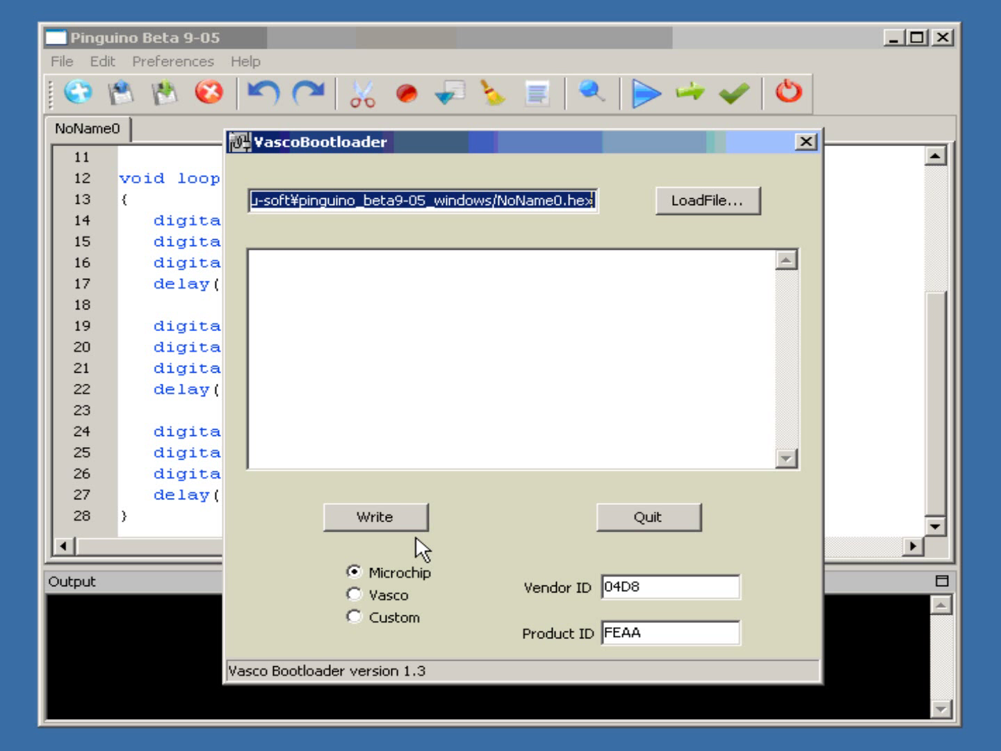
pyautogui.moveTo(498, 541)
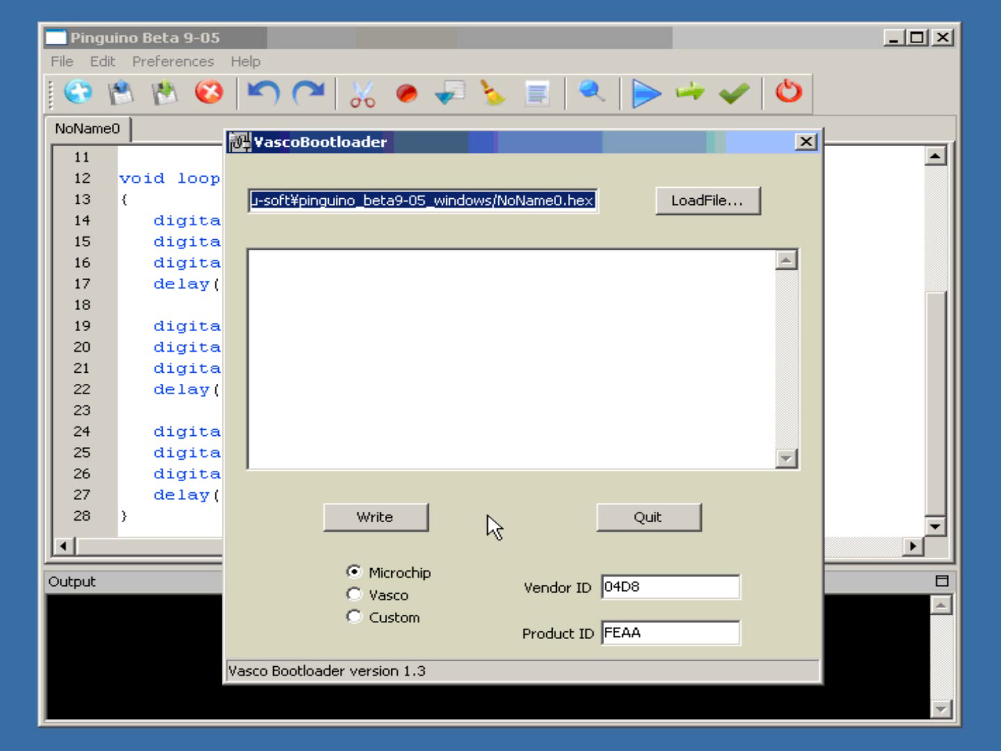
pyautogui.click(375, 517)
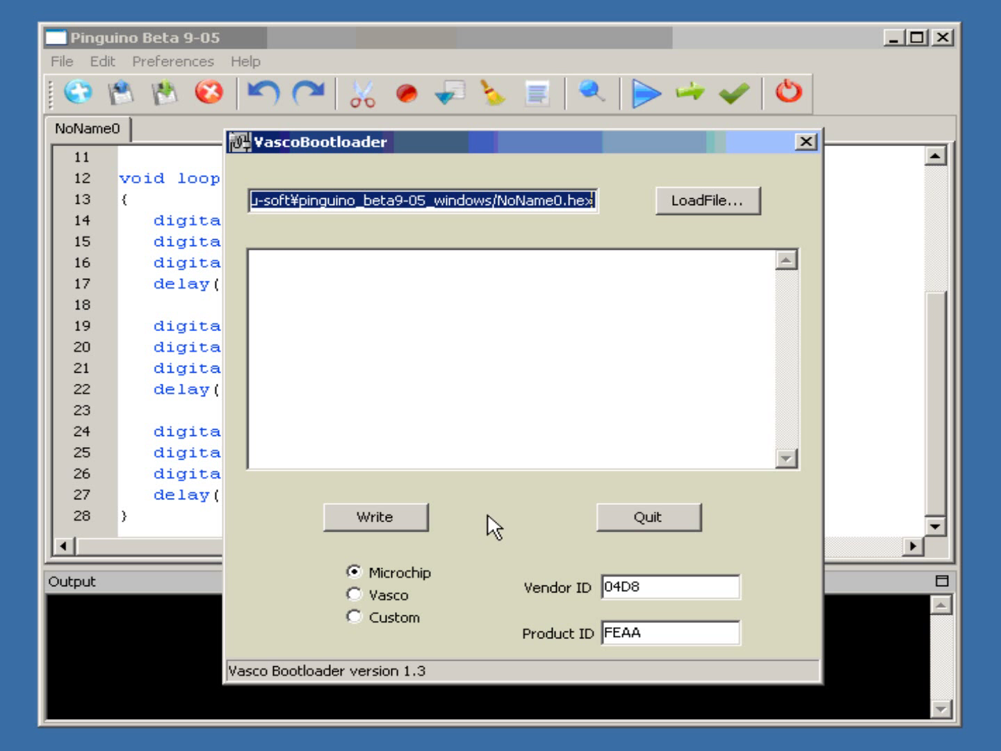
pyautogui.moveTo(432, 570)
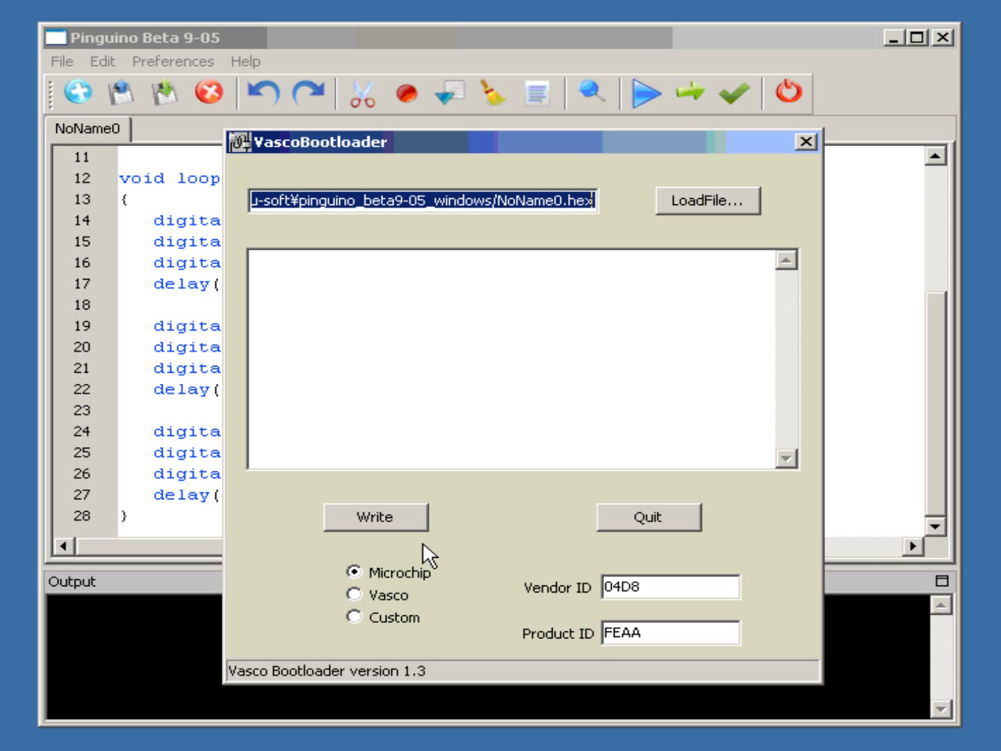
pyautogui.moveTo(439, 568)
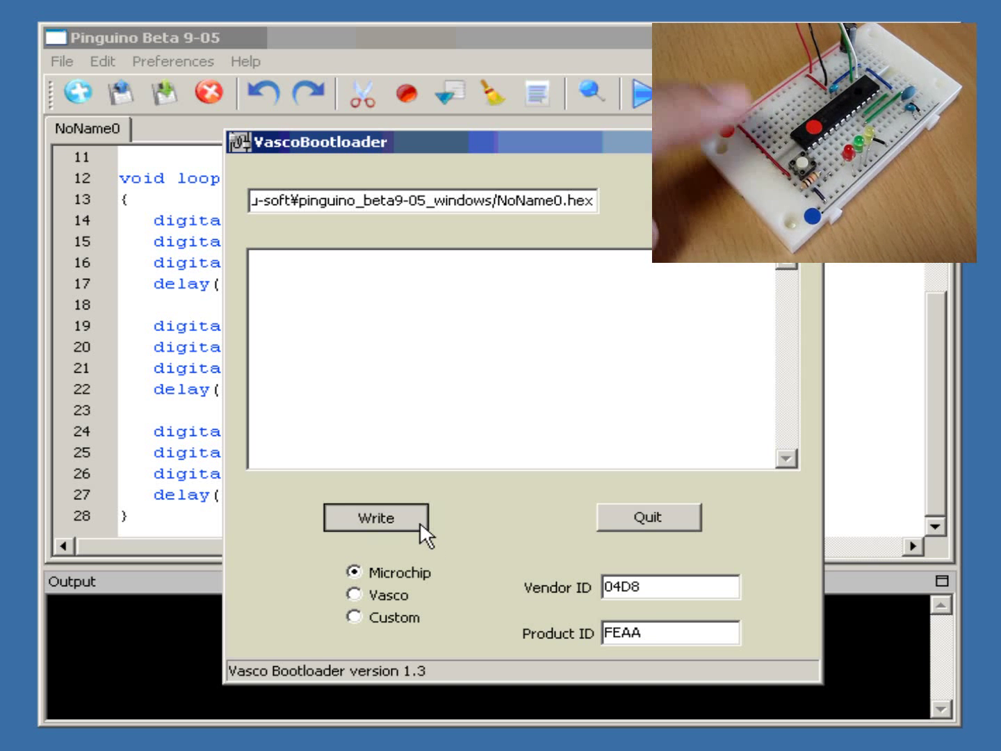
# Write NoName0.hex to the board and confirm 'PIC found ... NoName0.hex uploaded' in the log
pyautogui.click(375, 517)
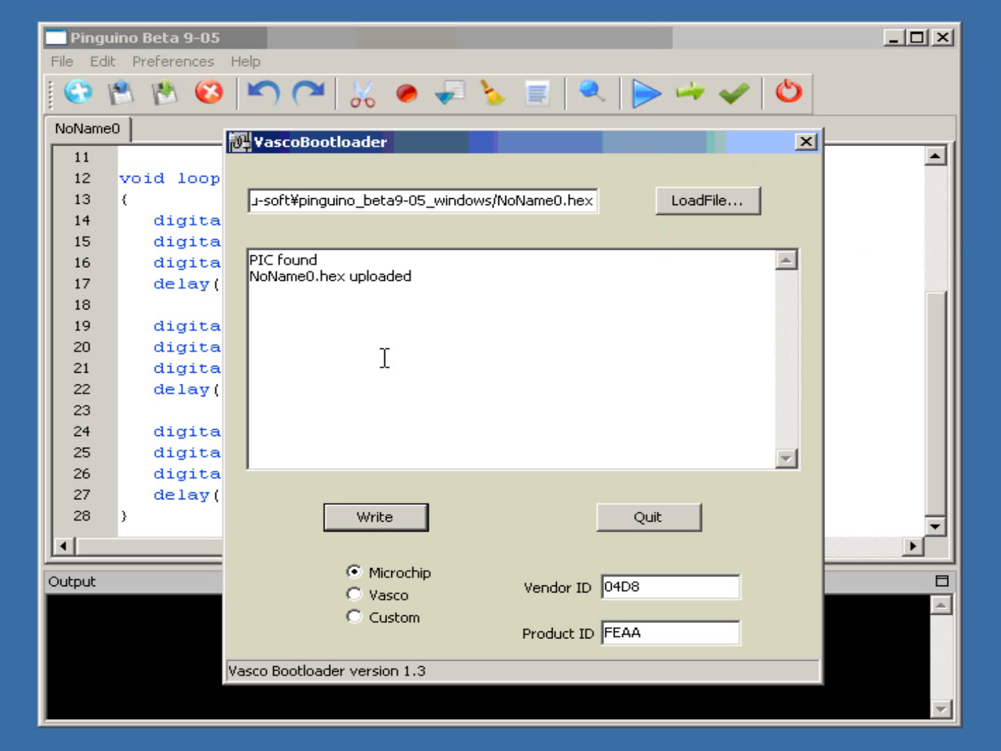
pyautogui.moveTo(381, 286)
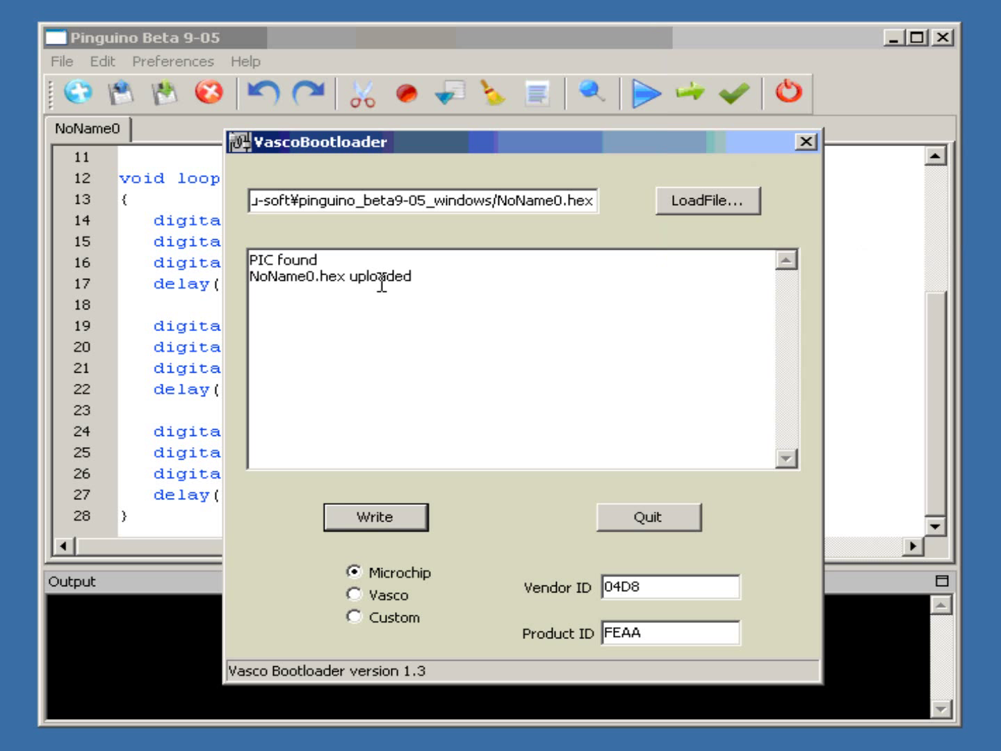
pyautogui.moveTo(434, 281)
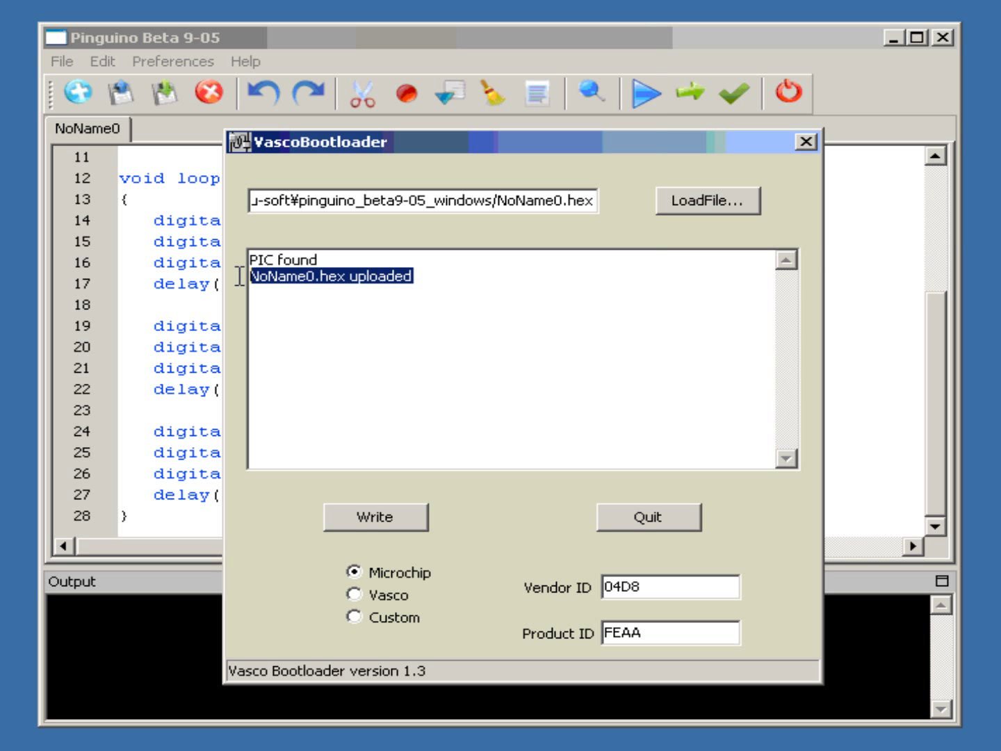
pyautogui.click(404, 276)
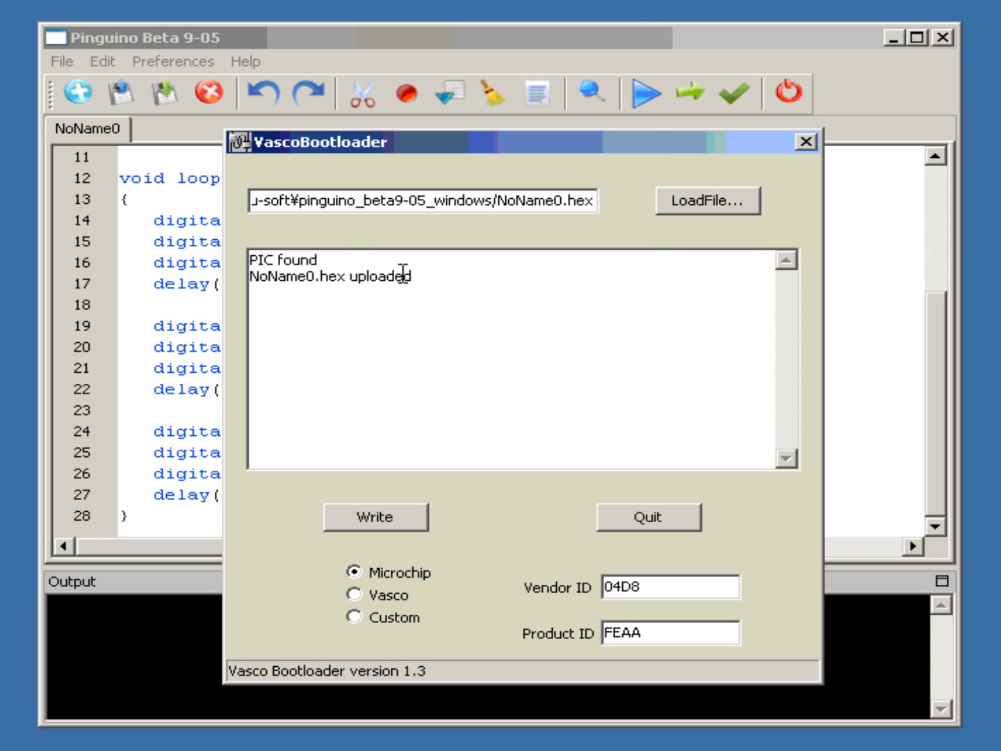
pyautogui.doubleClick(381, 275)
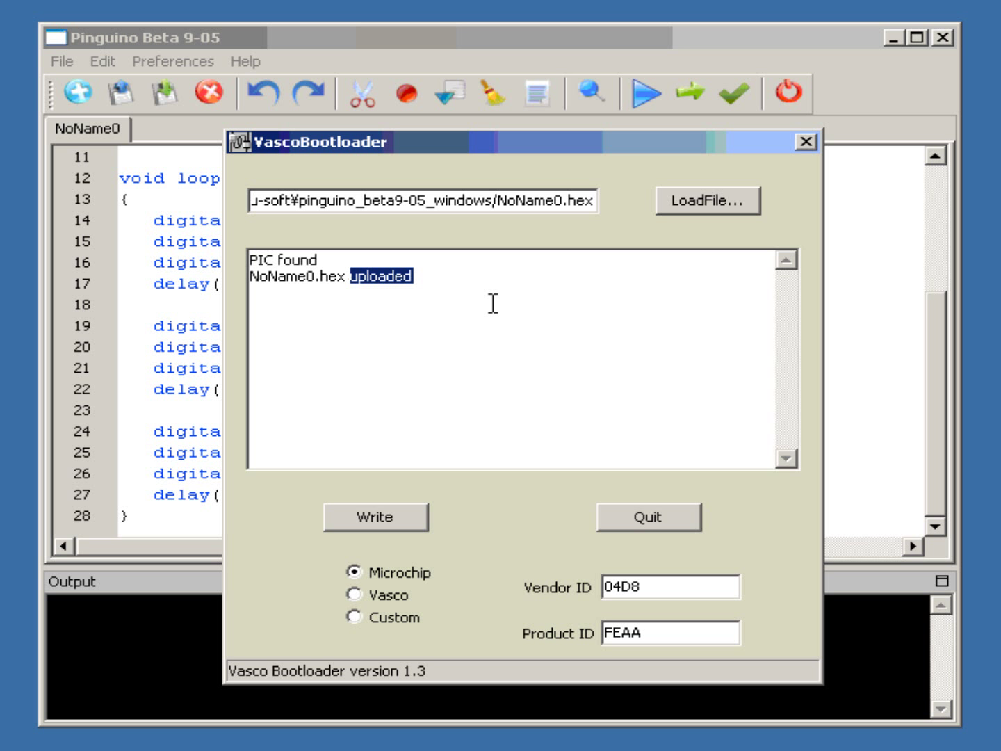